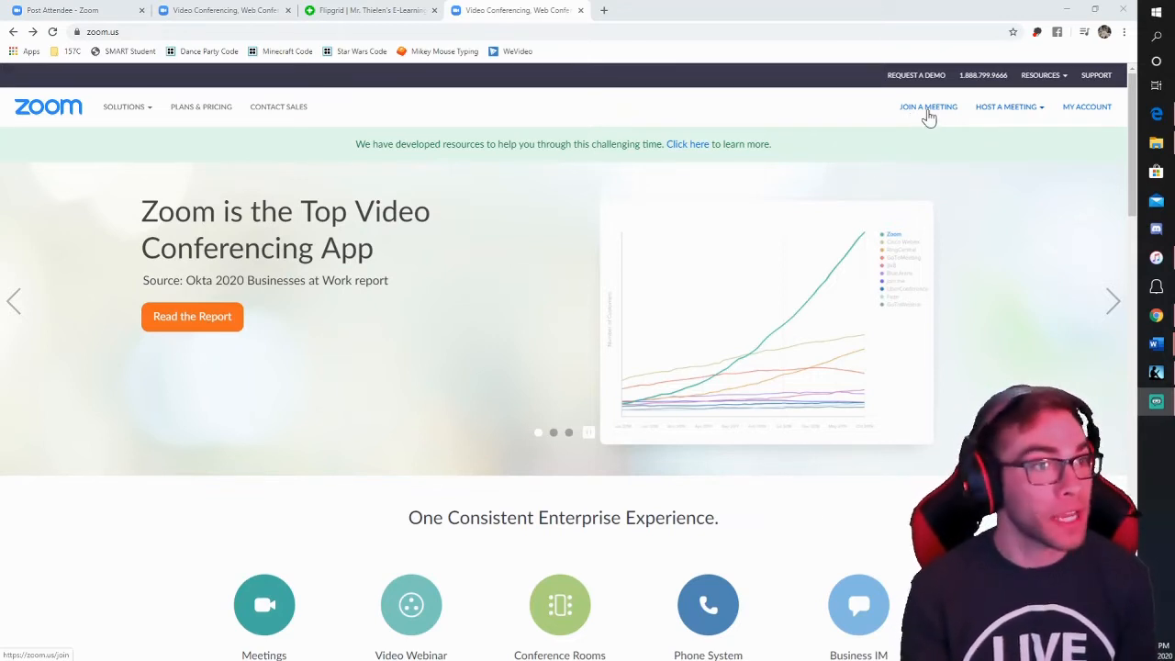
Step: Go to the Join a Meeting page from the Zoom homepage navigation
left_click(929, 107)
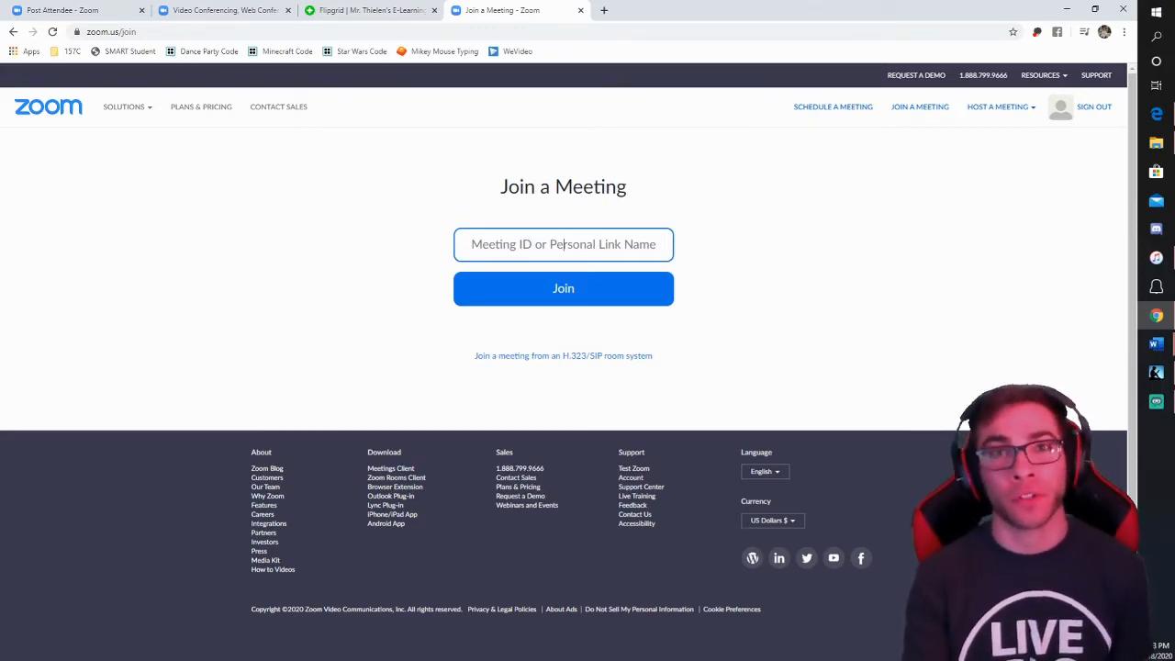
Step: Join the meeting with the entered ID and start it from the browser instead of the desktop app
left_click(561, 288)
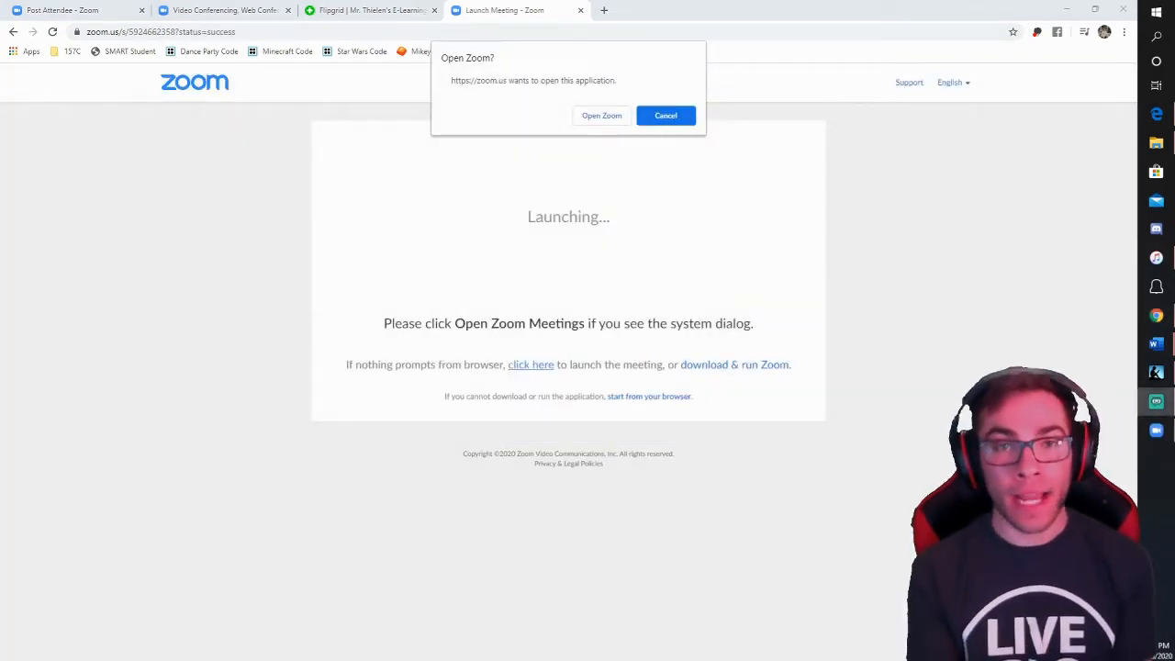
mouse_move(900, 487)
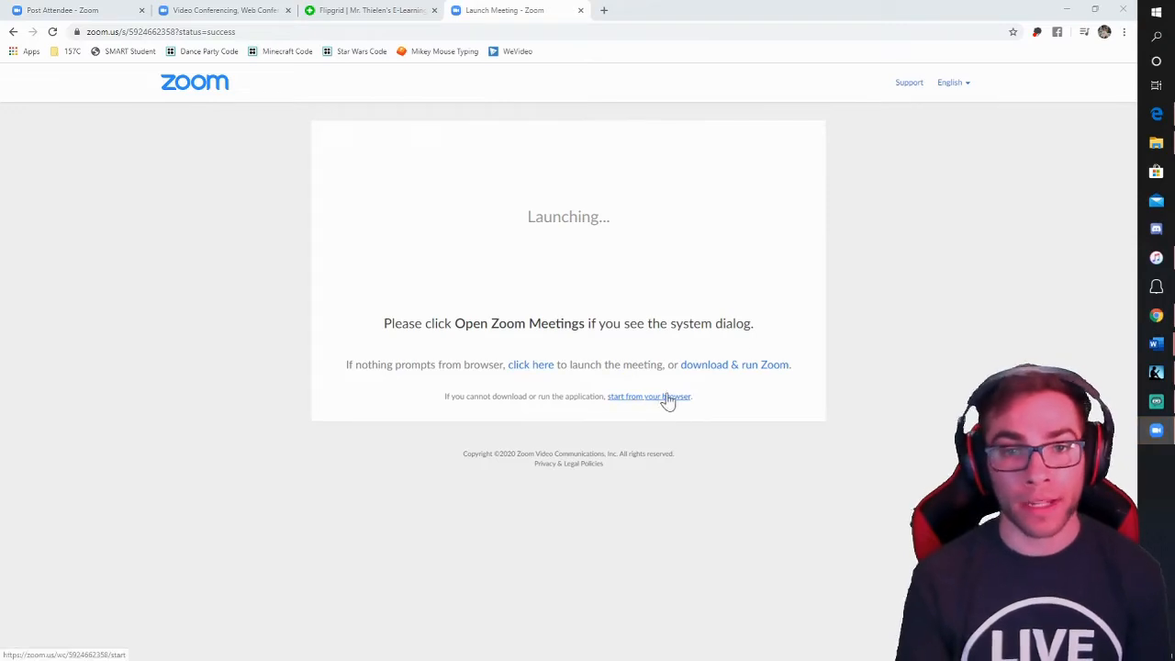
left_click(648, 397)
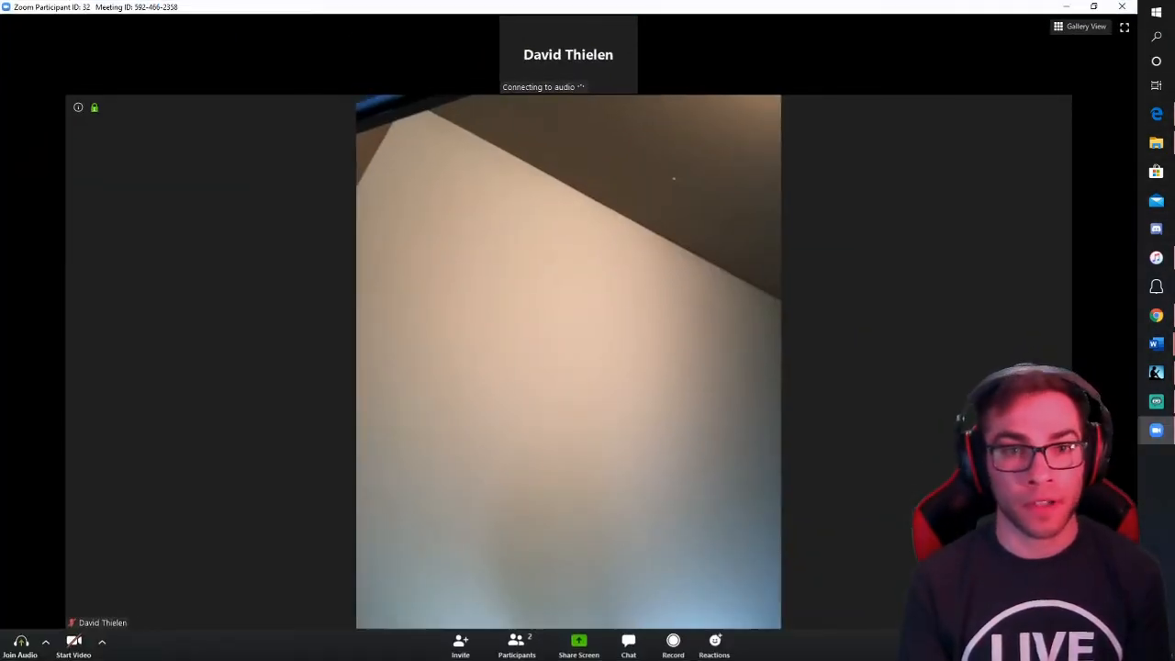
Step: Join the meeting audio using the computer's speaker and microphone
left_click(20, 642)
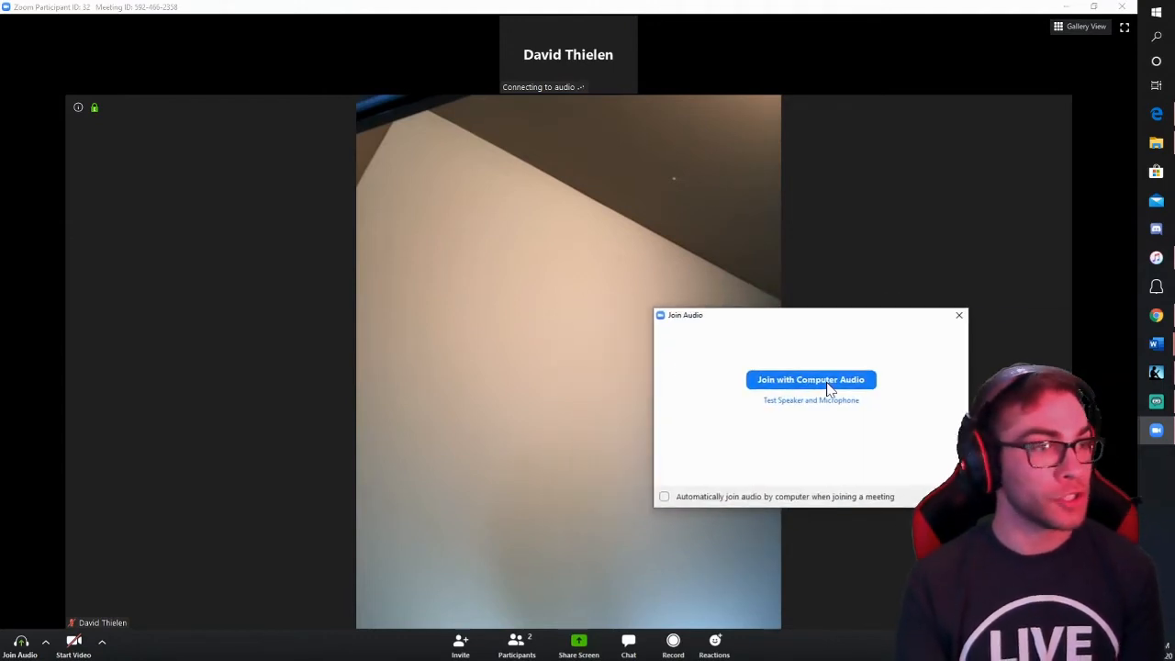
mouse_move(835, 393)
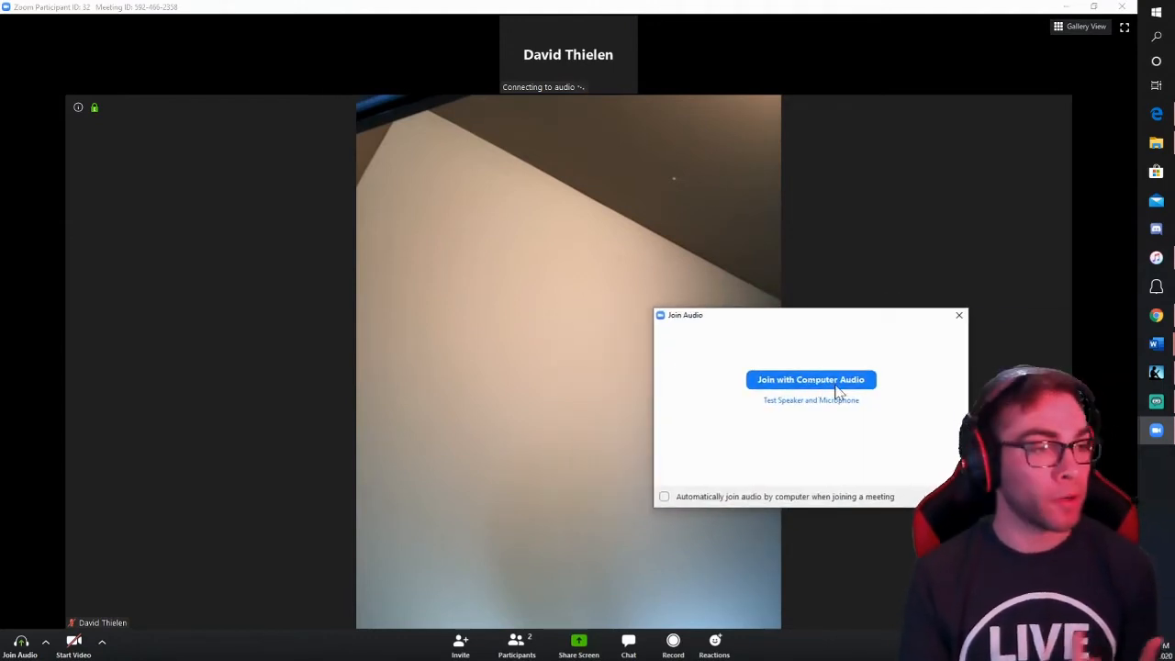
left_click(811, 378)
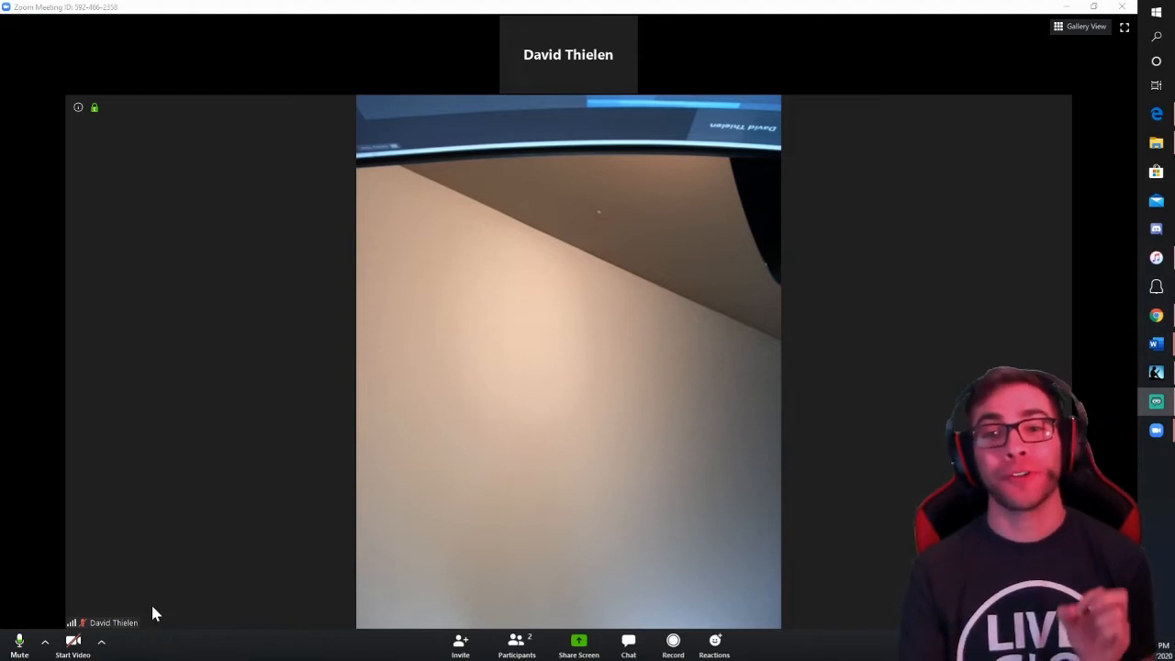
mouse_move(18, 643)
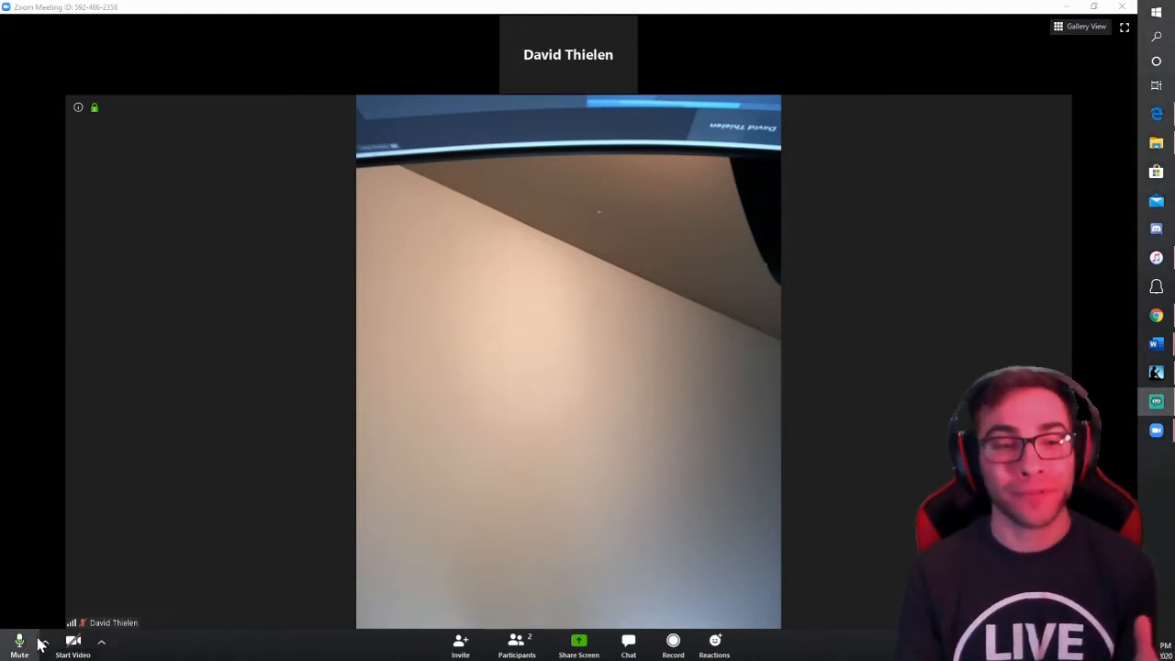
mouse_move(18, 642)
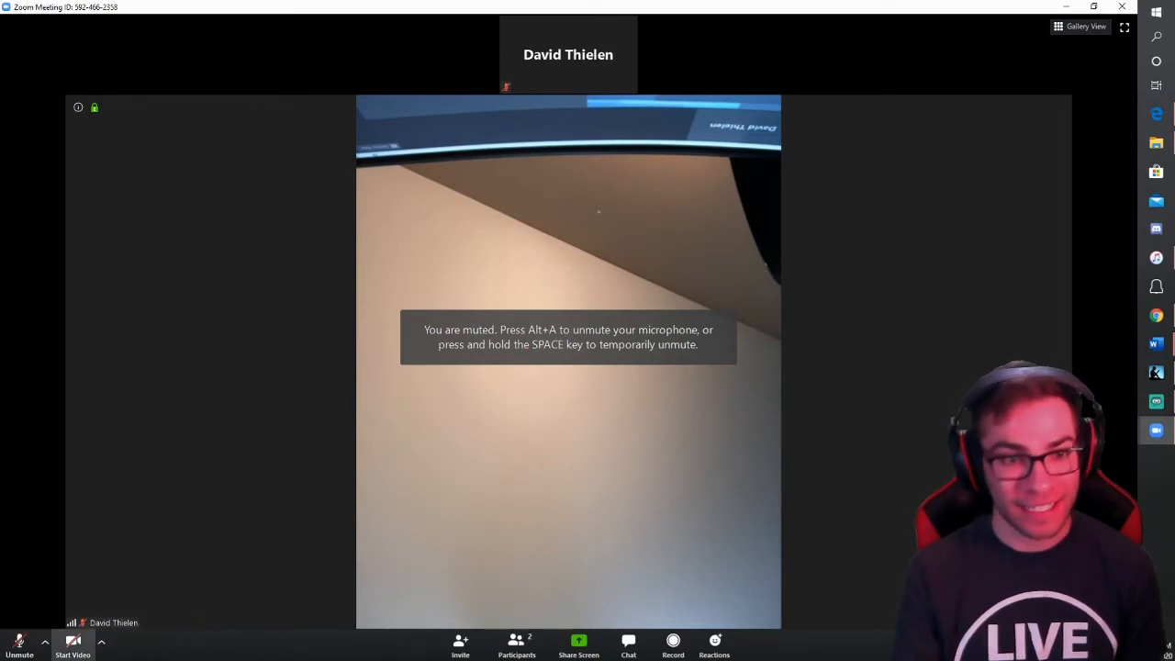
mouse_move(576, 73)
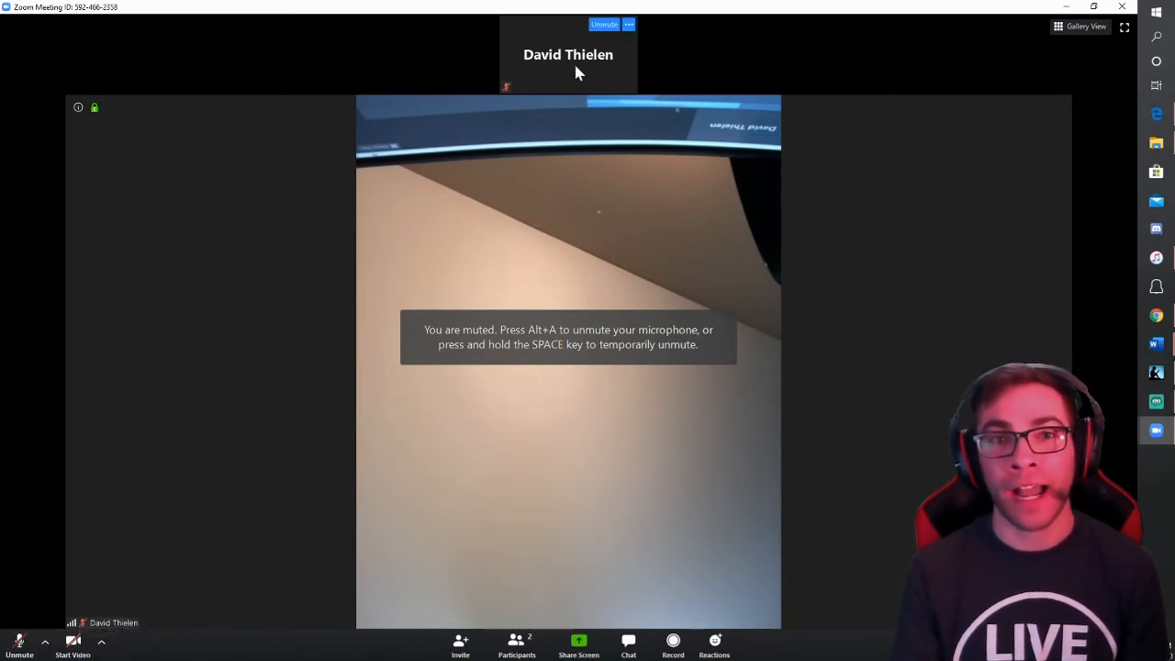
mouse_move(96, 635)
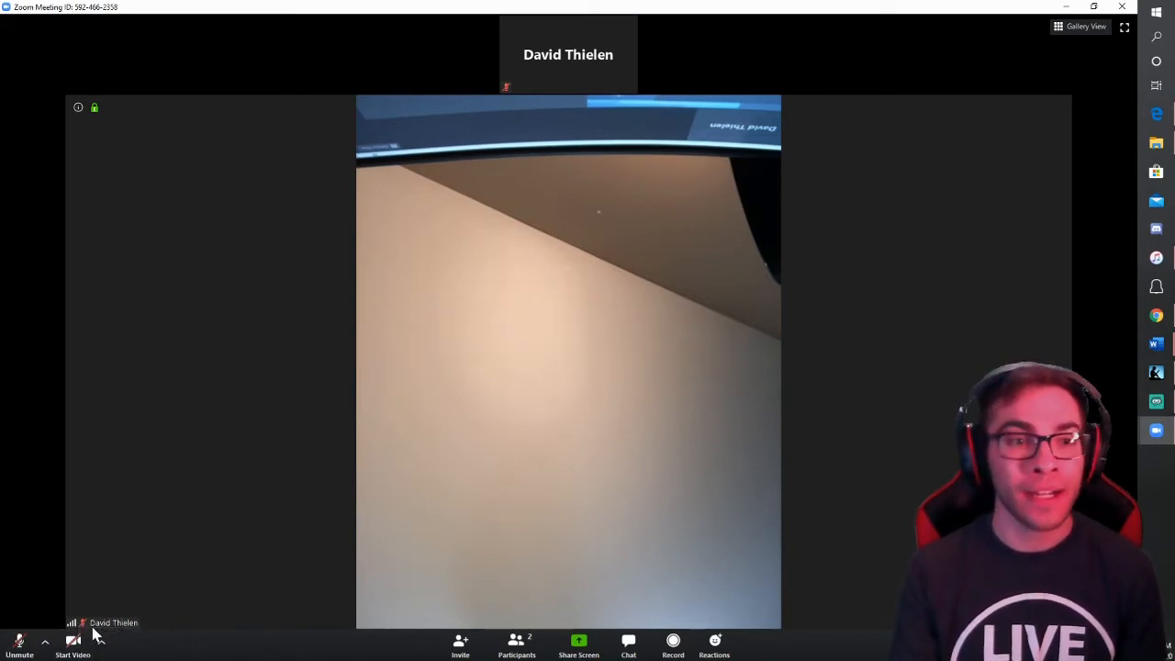
mouse_move(73, 646)
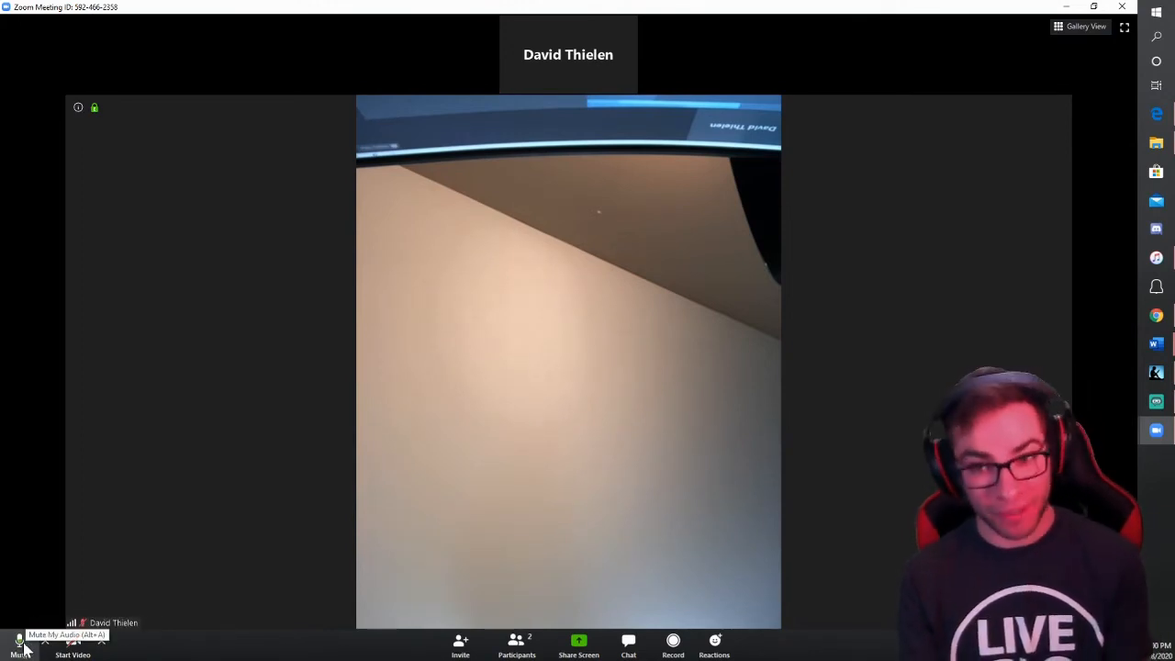
Step: Mute the microphone from the meeting toolbar
left_click(18, 643)
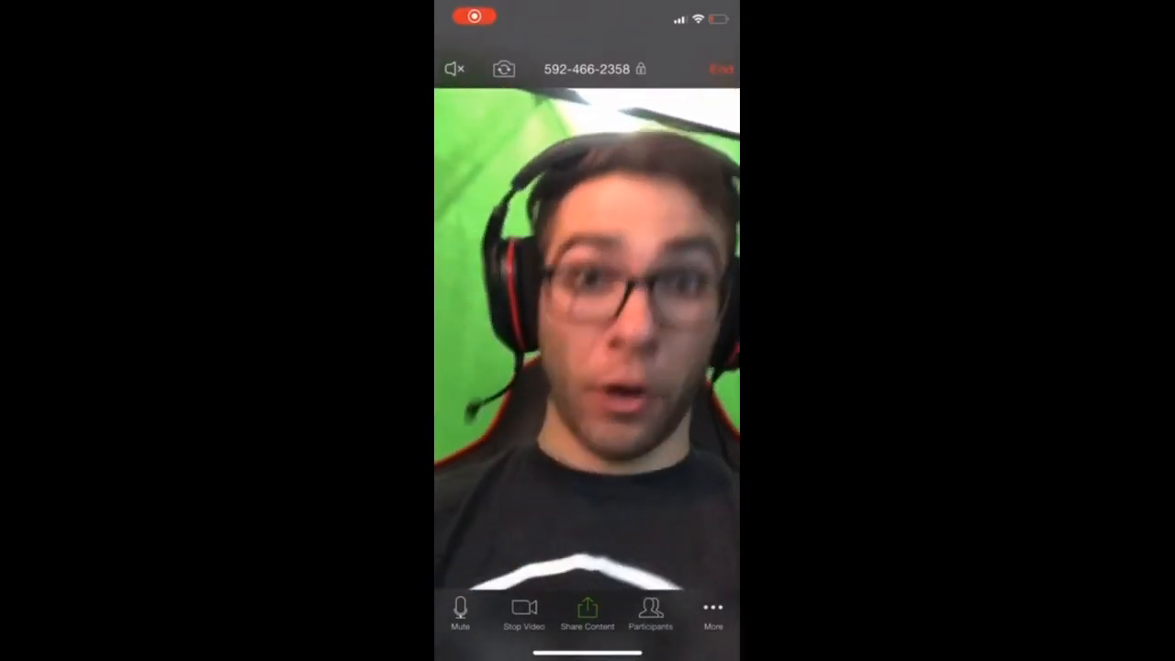
left_click(459, 613)
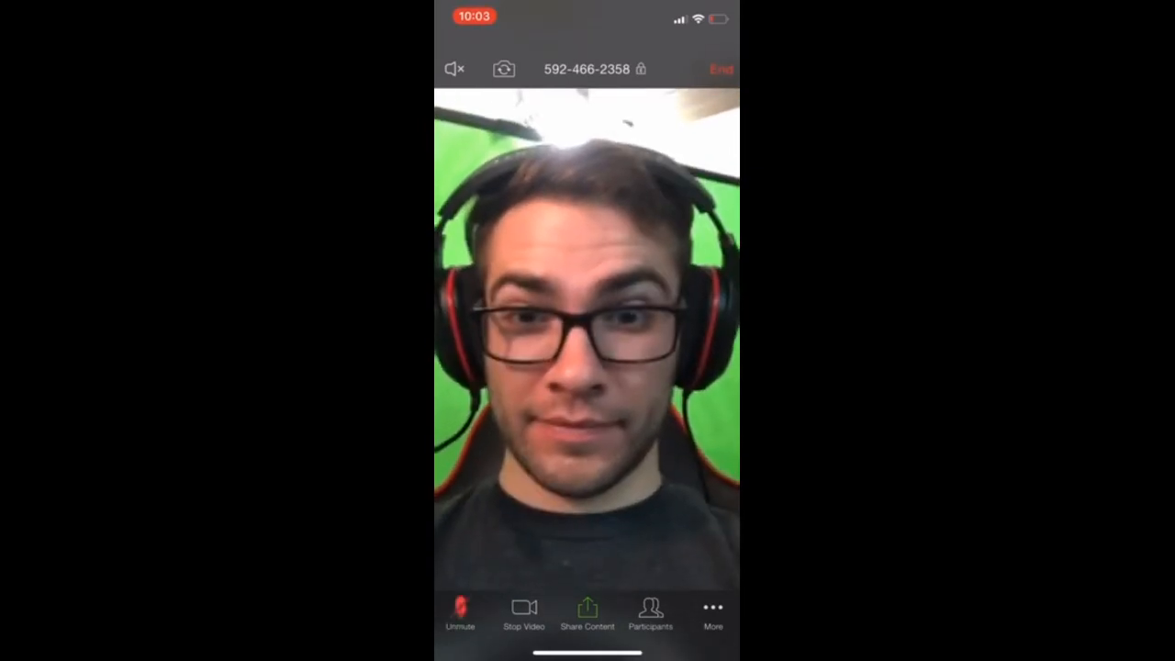
left_click(523, 609)
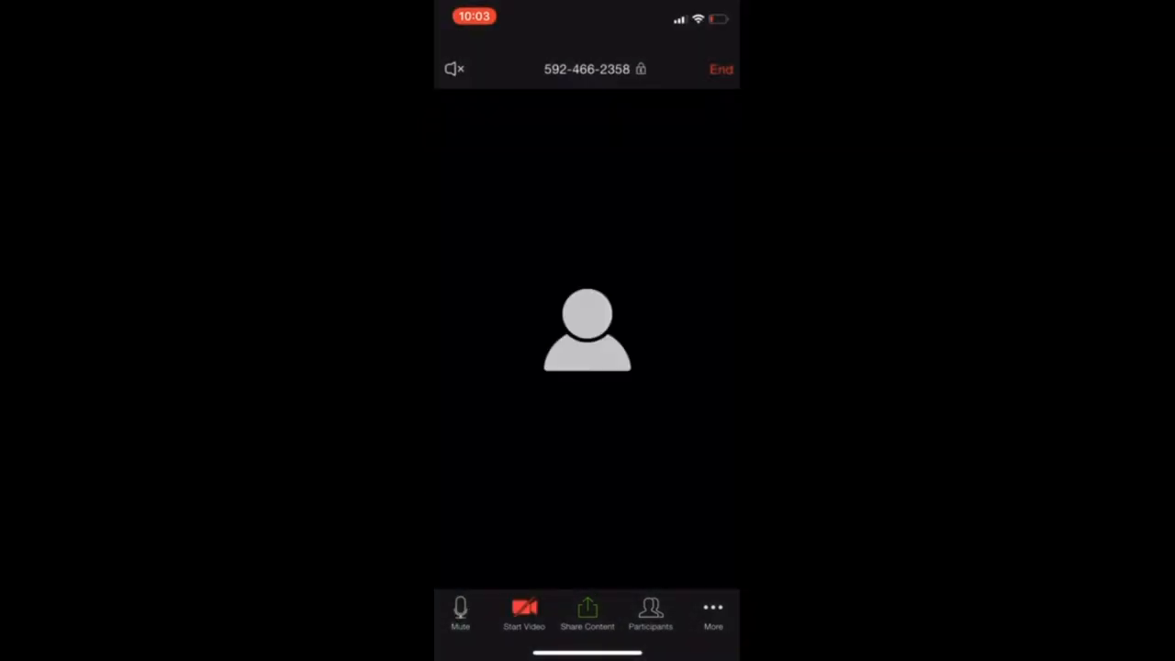
left_click(523, 613)
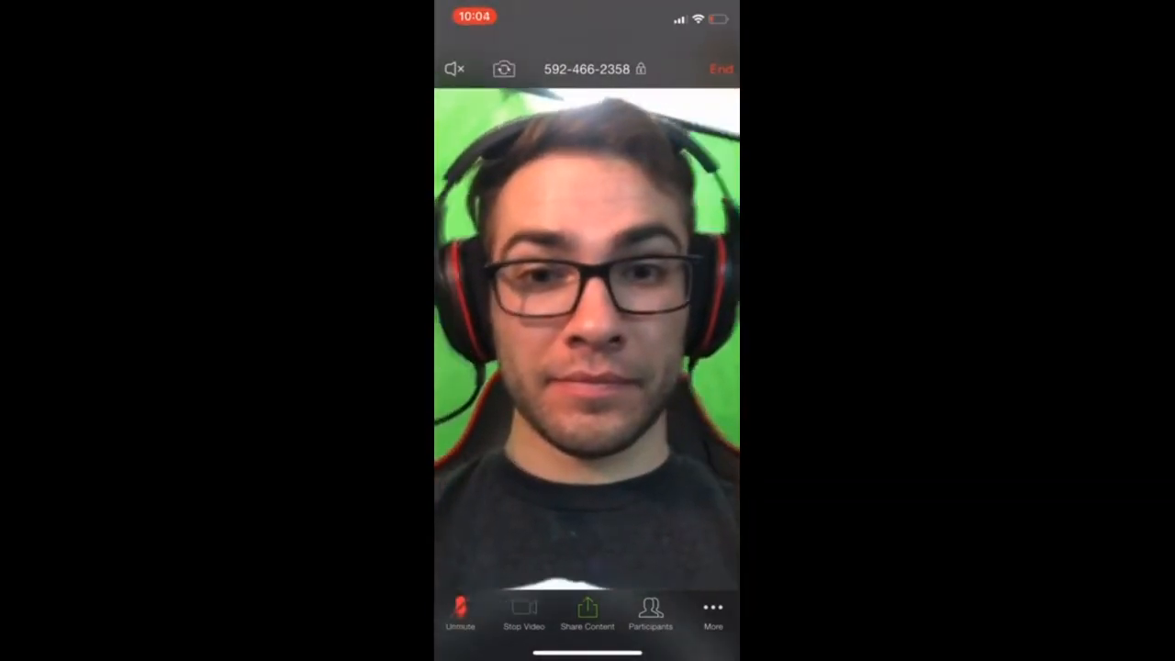
left_click(459, 613)
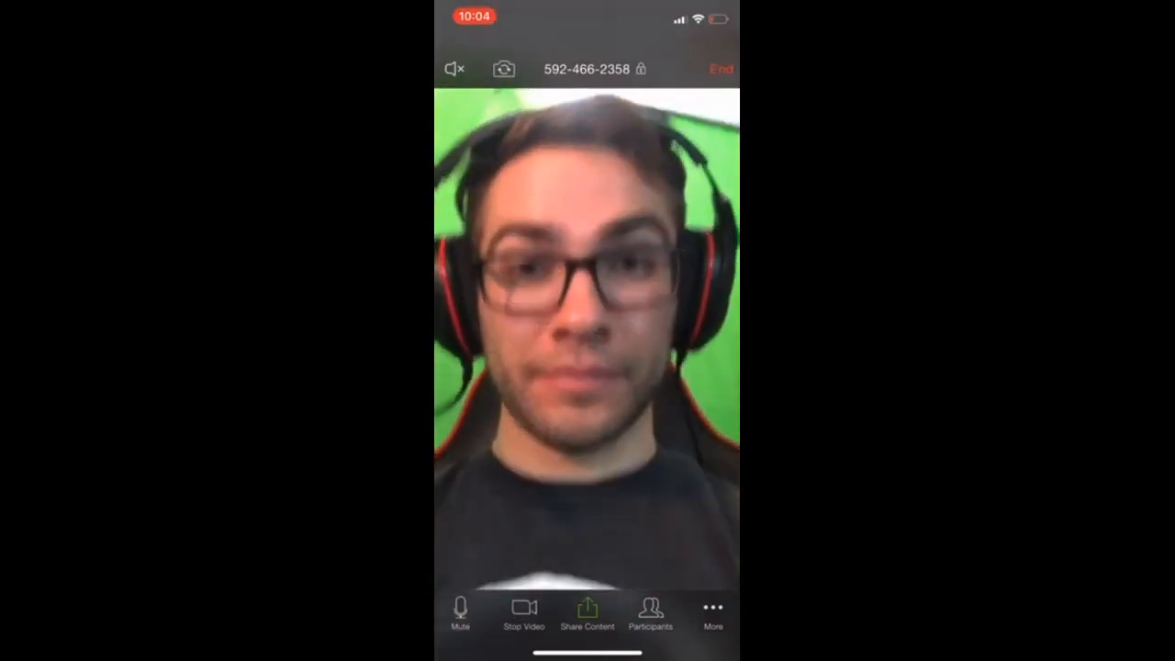